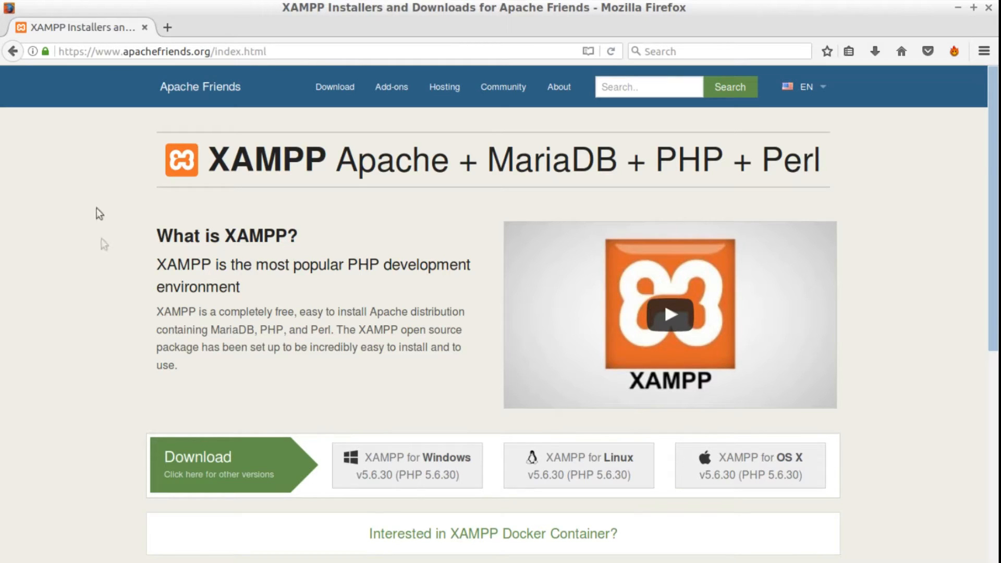
pyautogui.moveTo(217, 339)
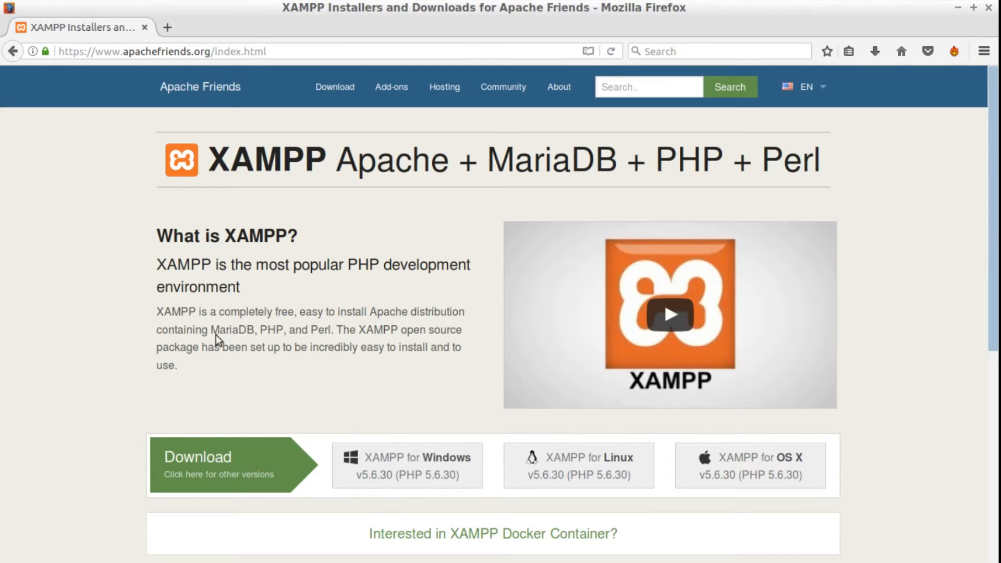
pyautogui.moveTo(88, 327)
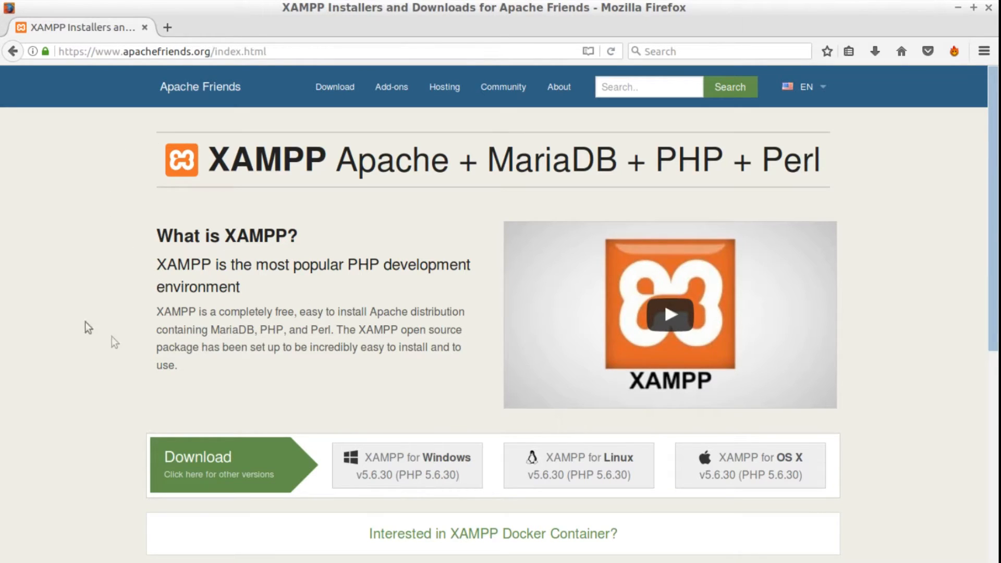
pyautogui.moveTo(80, 320)
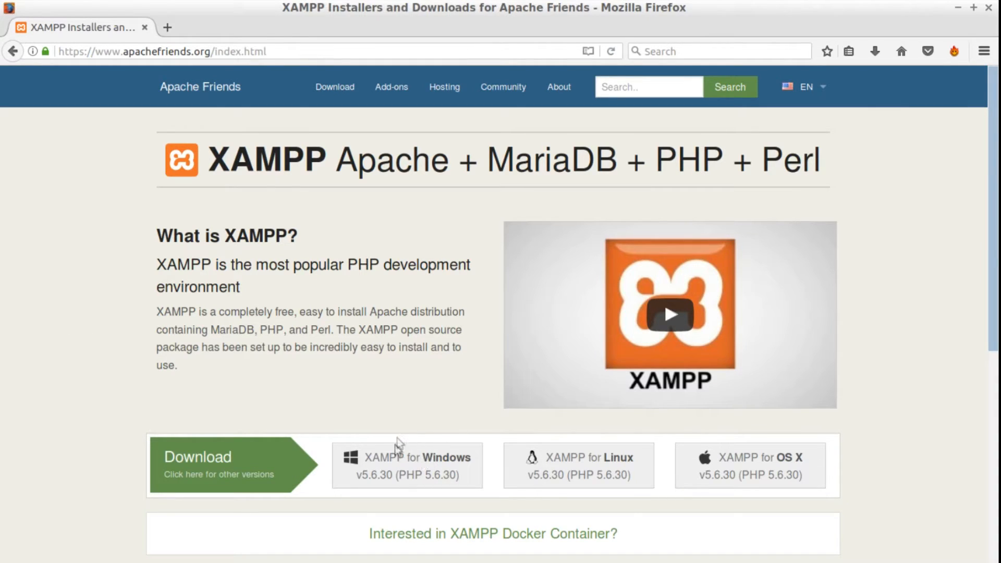
pyautogui.moveTo(824, 424)
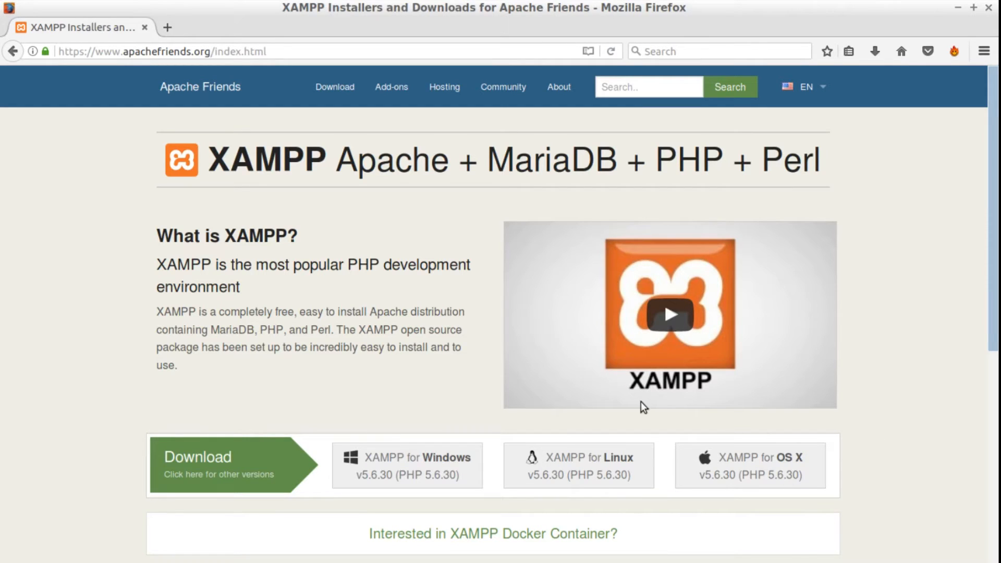
# - Download the XAMPP for Linux 7.1.1 installer from Apache Friends, saving it to disk
pyautogui.scroll(-3)
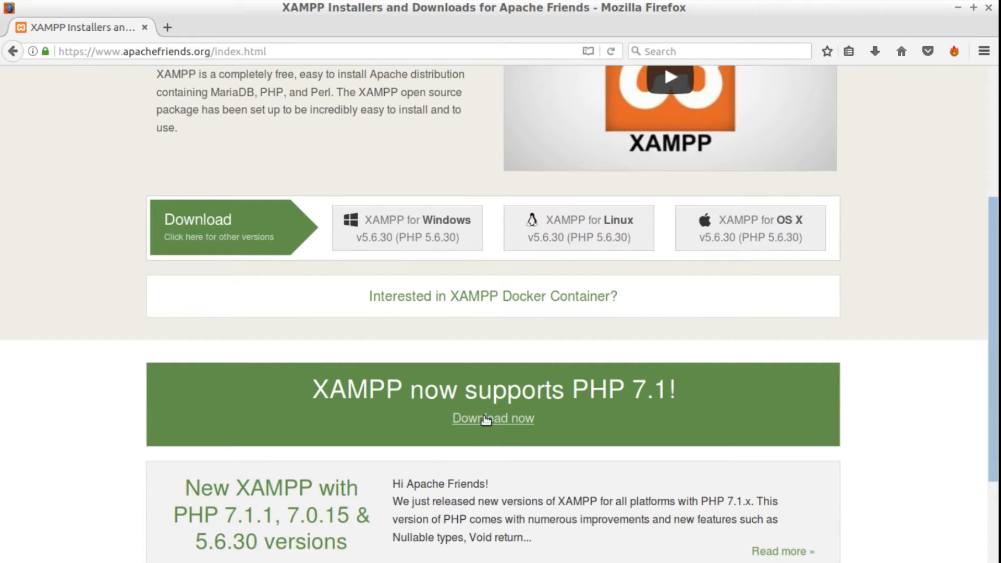
pyautogui.click(493, 418)
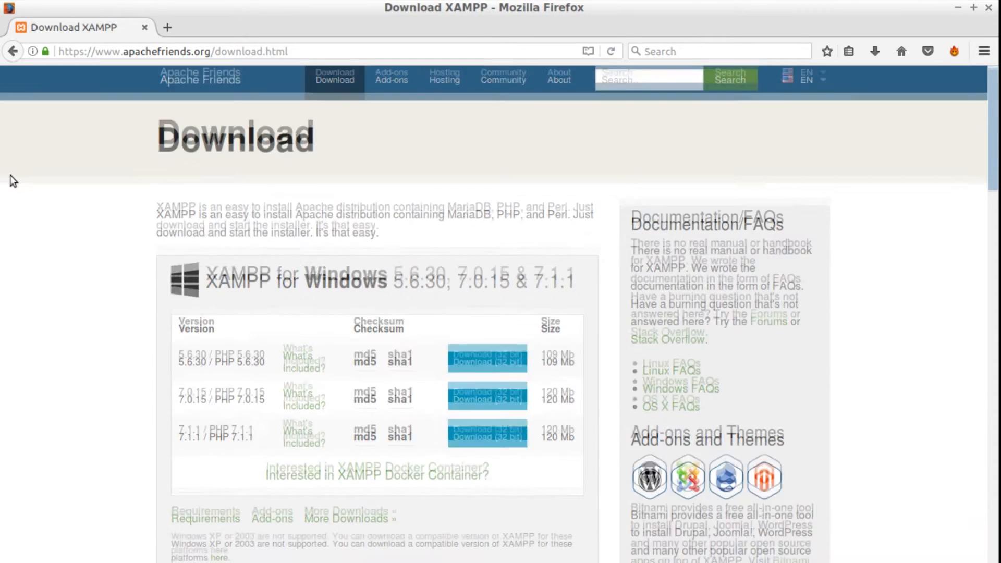
pyautogui.click(487, 435)
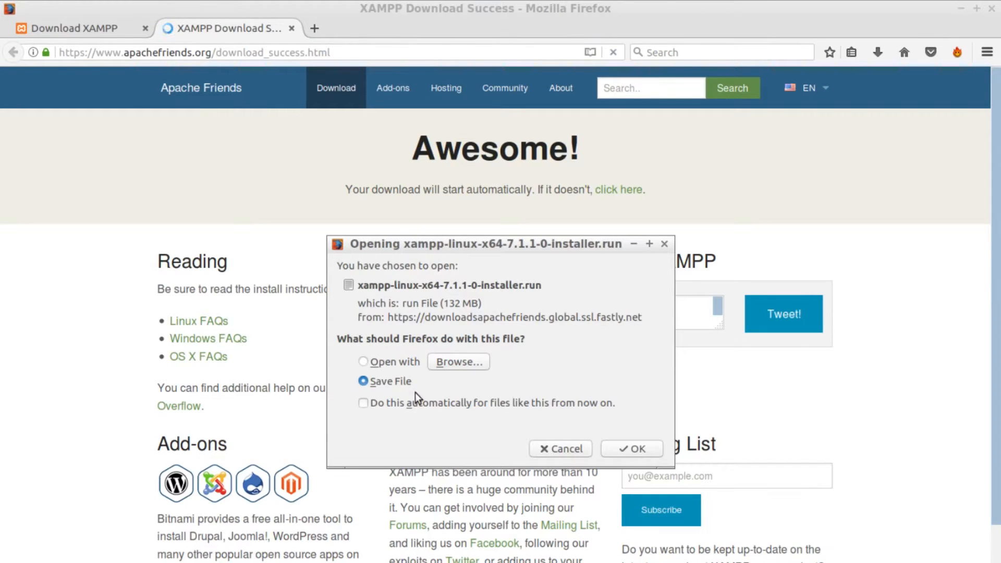
pyautogui.click(630, 448)
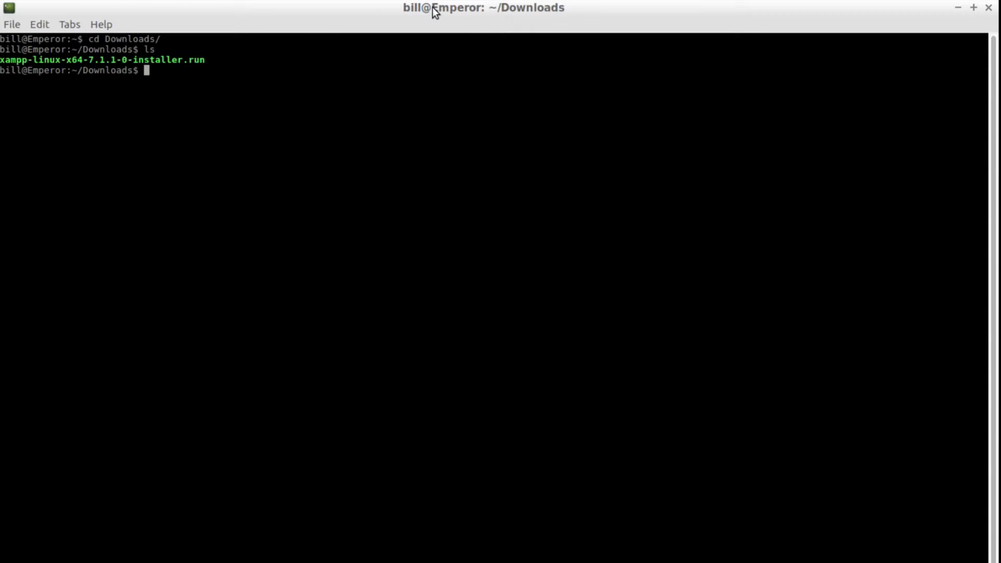
# - Make xampp-linux-x64-7.1.1-0-installer.run executable with chmod 755 and run it with sudo
pyautogui.write('chmod 755 xampp-linux-x64-7.1.1-0-installer.run')
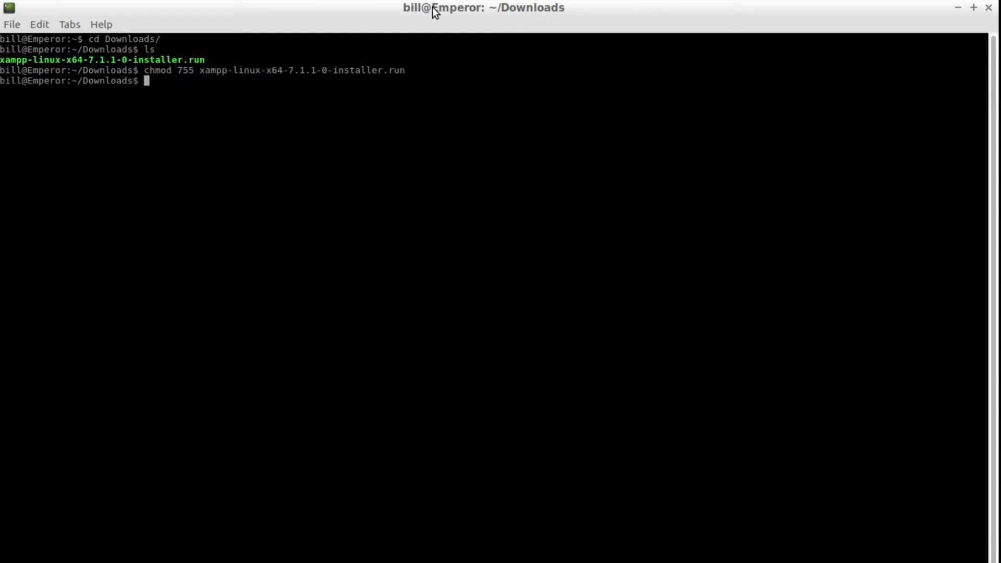
pyautogui.write('sudo')
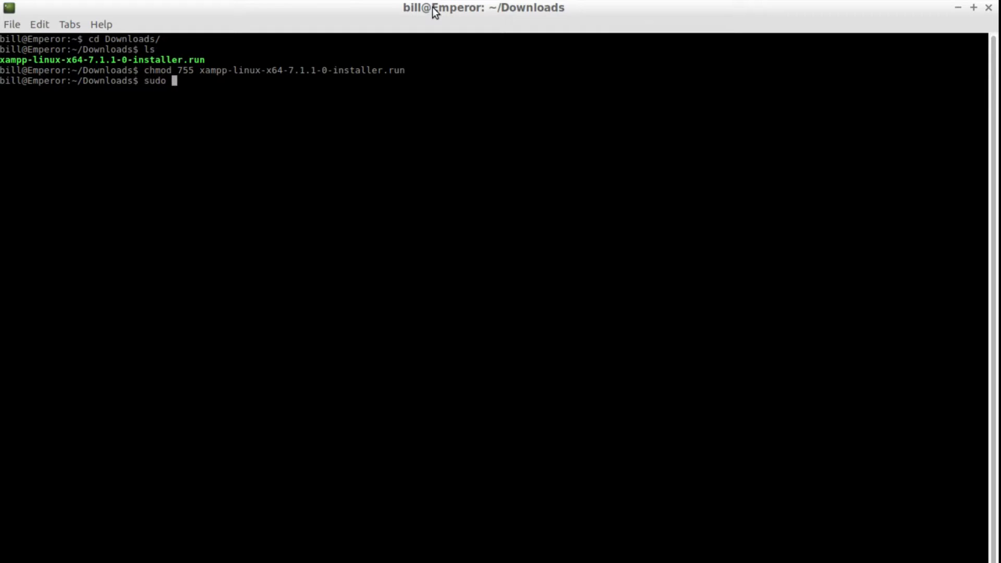
pyautogui.write('./xampp-linux-x64-7.1.1-0-installer.run')
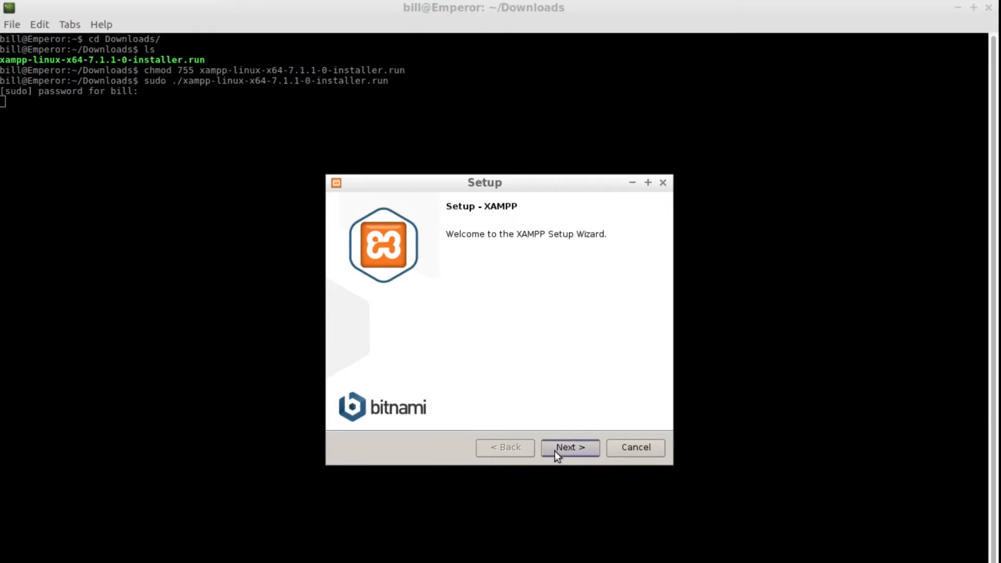
# - Advance the setup wizard past the welcome, /opt/lampp install directory and Bitnami pages
pyautogui.click(568, 448)
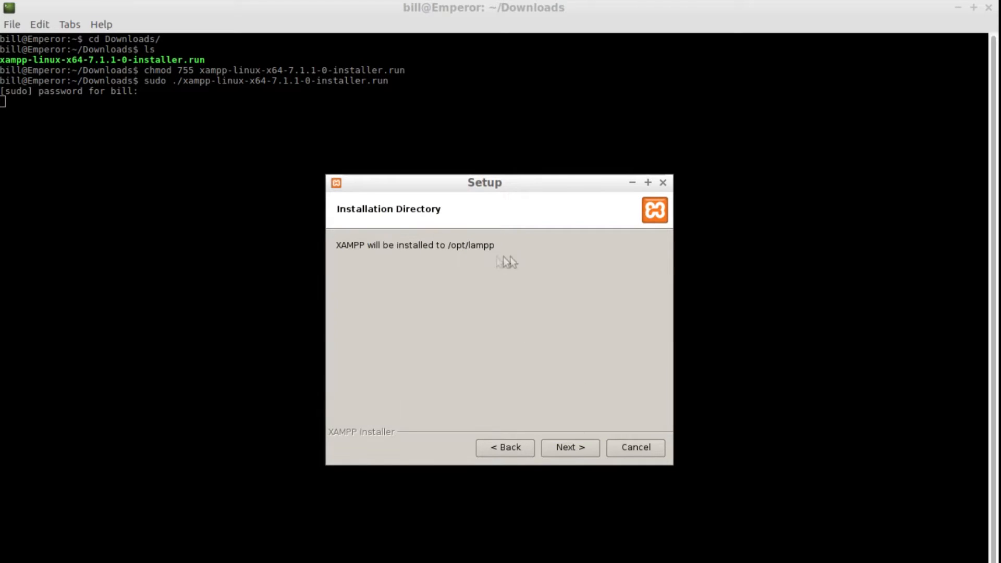
pyautogui.click(569, 447)
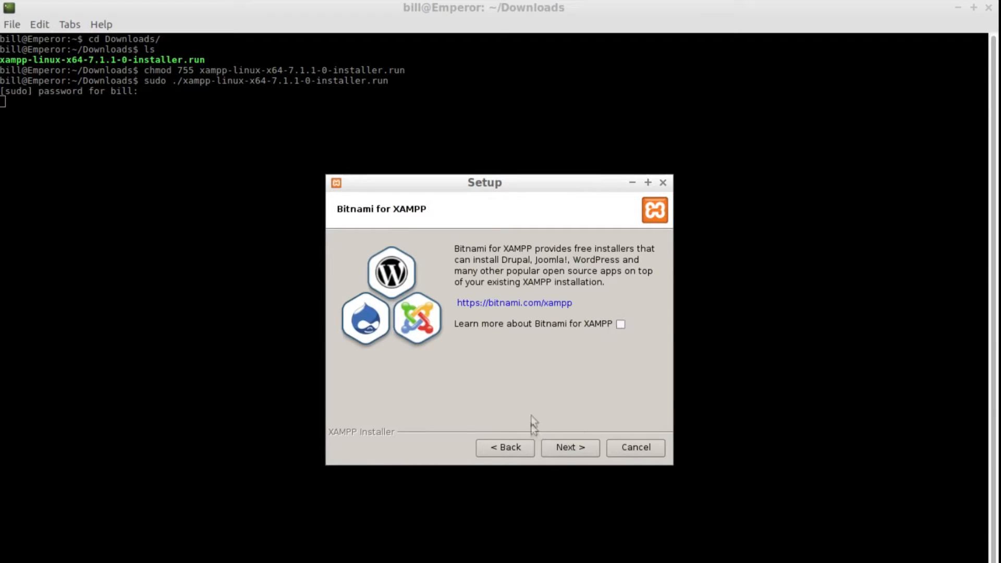
pyautogui.click(570, 447)
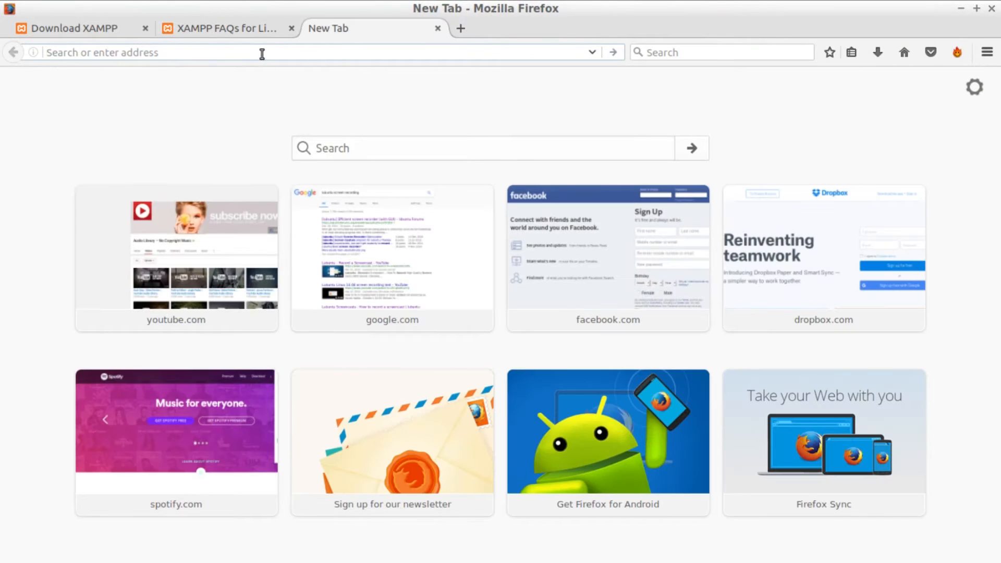
# - Load localhost in a new tab to see the XAMPP for Linux 7.1.1 welcome dashboard
pyautogui.write('localhost/dashboard/')
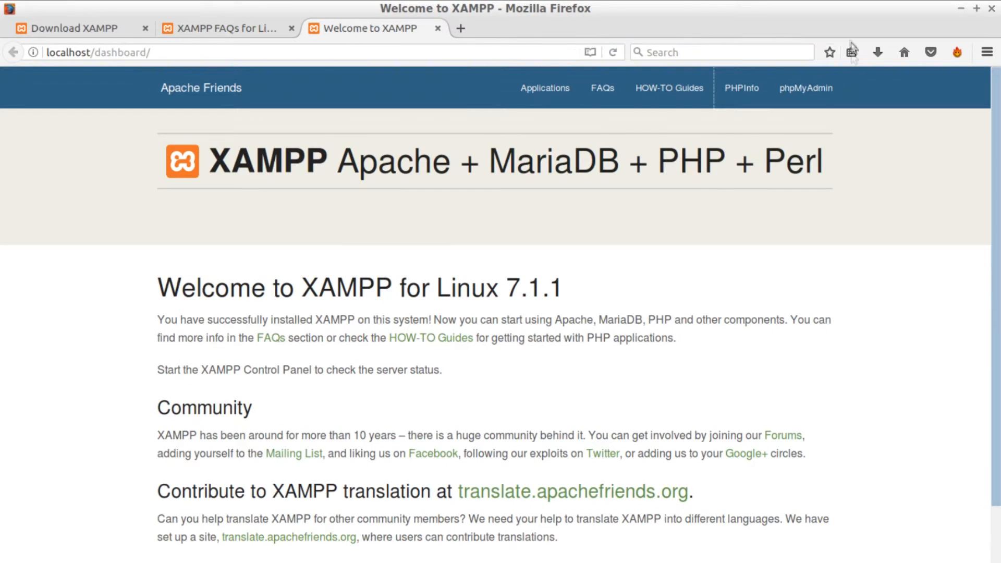
pyautogui.click(805, 87)
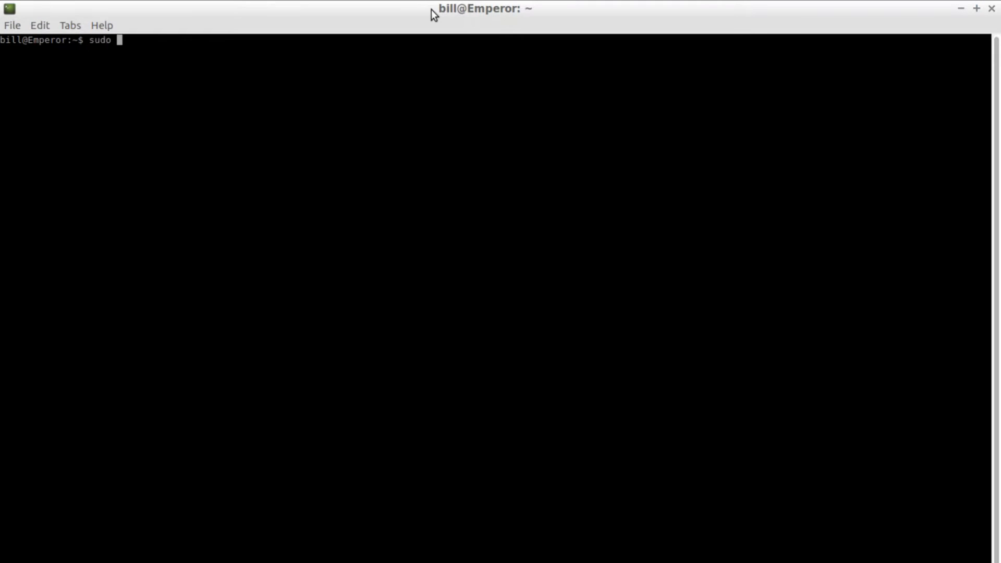
# - Edit /opt/lampp/etc/httpd.conf as root with Leafpad, at the commented httpd-vhosts.conf Include line
pyautogui.write('leafpad /opt/')
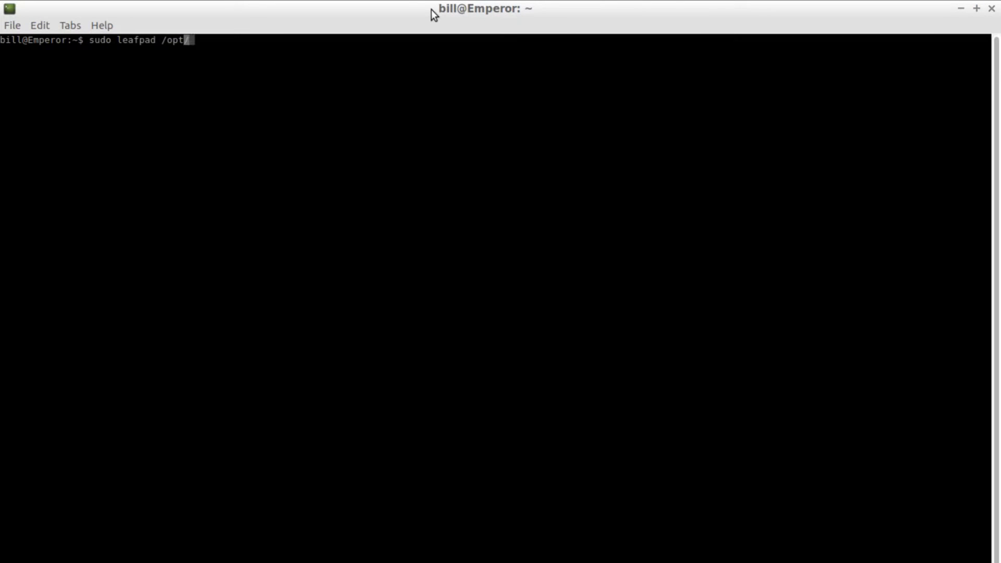
pyautogui.write('lampp/etc/httpd.conf')
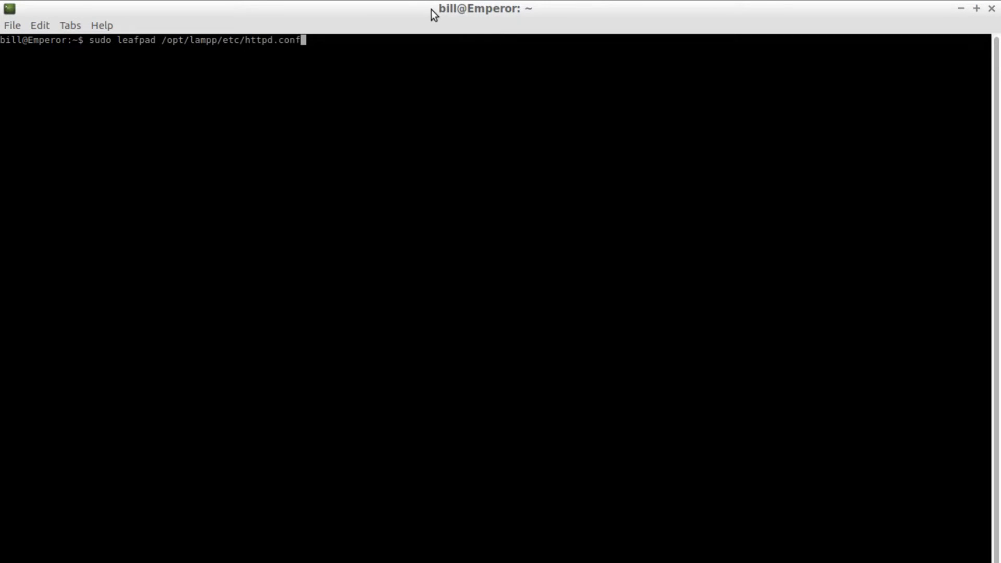
pyautogui.press('Return')
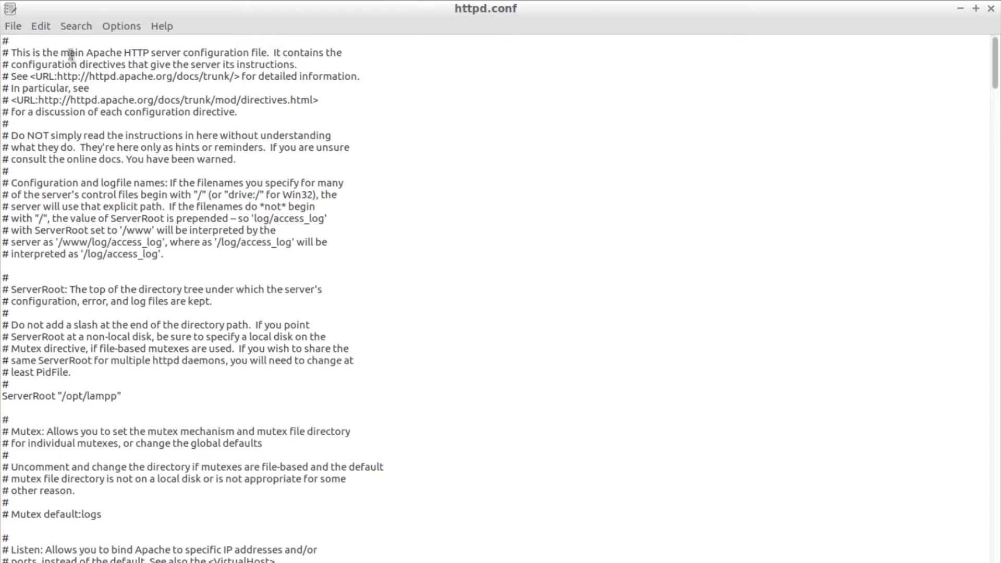
pyautogui.scroll(-3)
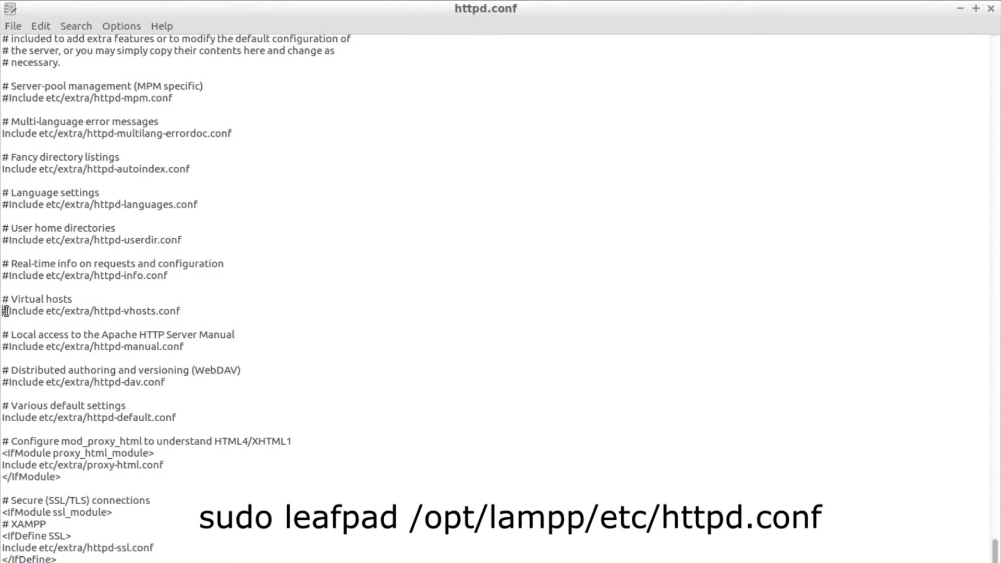
pyautogui.click(12, 26)
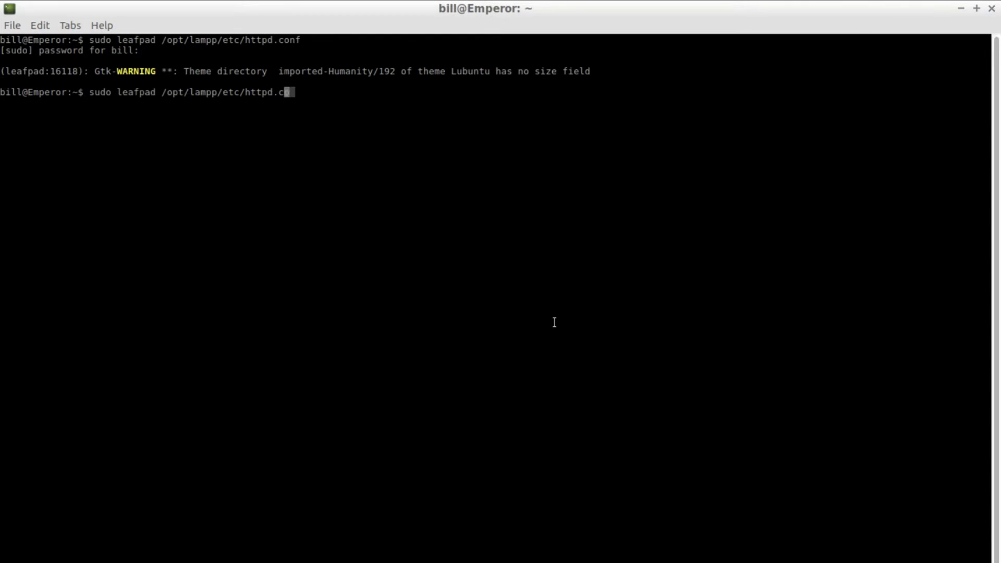
# - In extra/httpd-vhosts.conf, point the first VirtualHost at /media TestSite1 with testsite.dev names and its error log
pyautogui.write('extra/httpd')
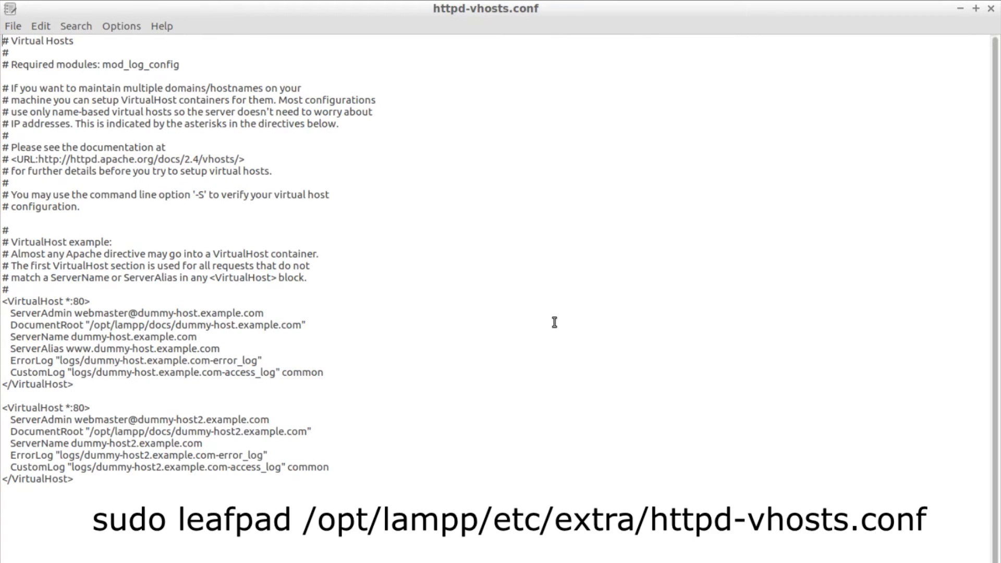
pyautogui.moveTo(3, 301); pyautogui.dragTo(73, 384)
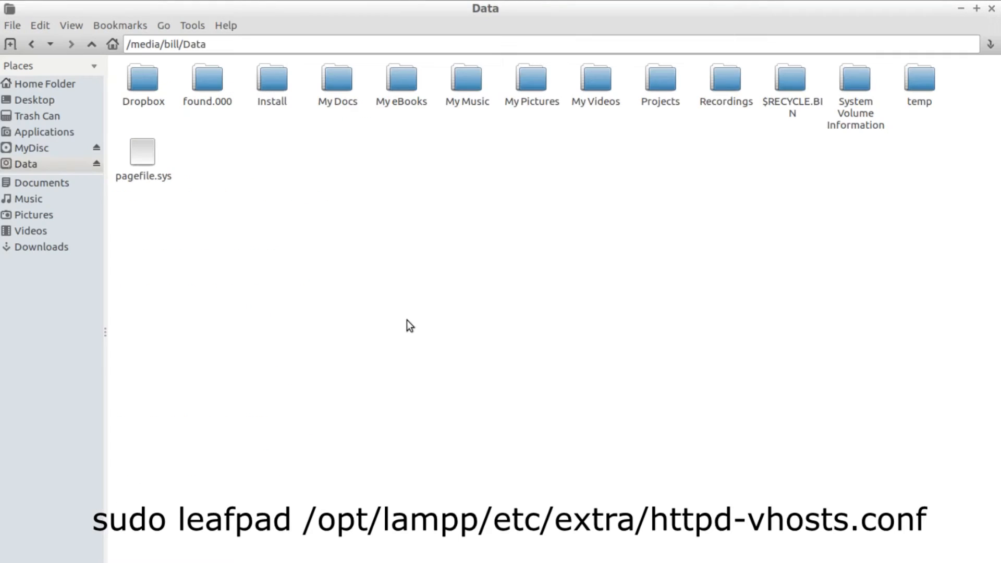
pyautogui.write('TestSite')
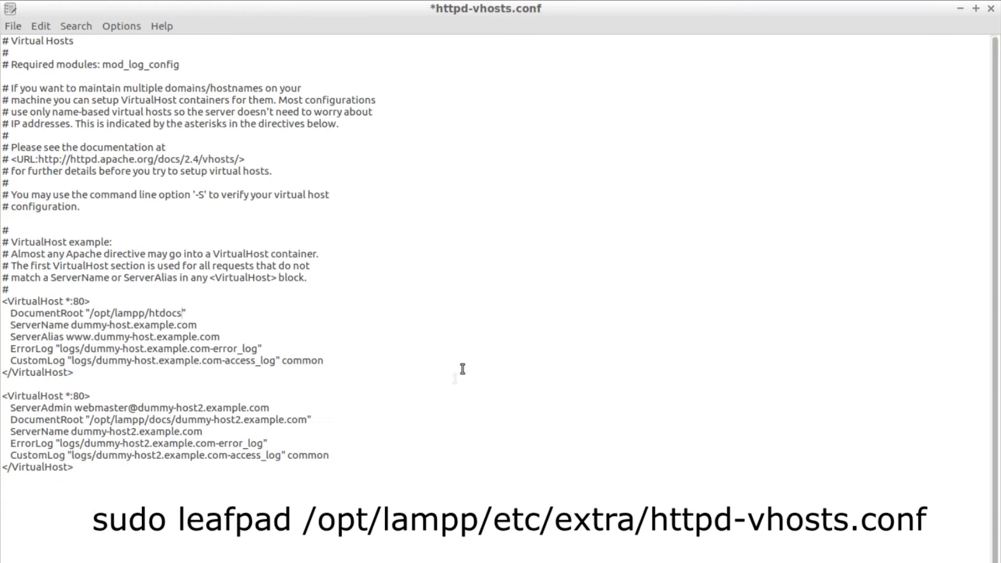
pyautogui.write('/media/bill/Data')
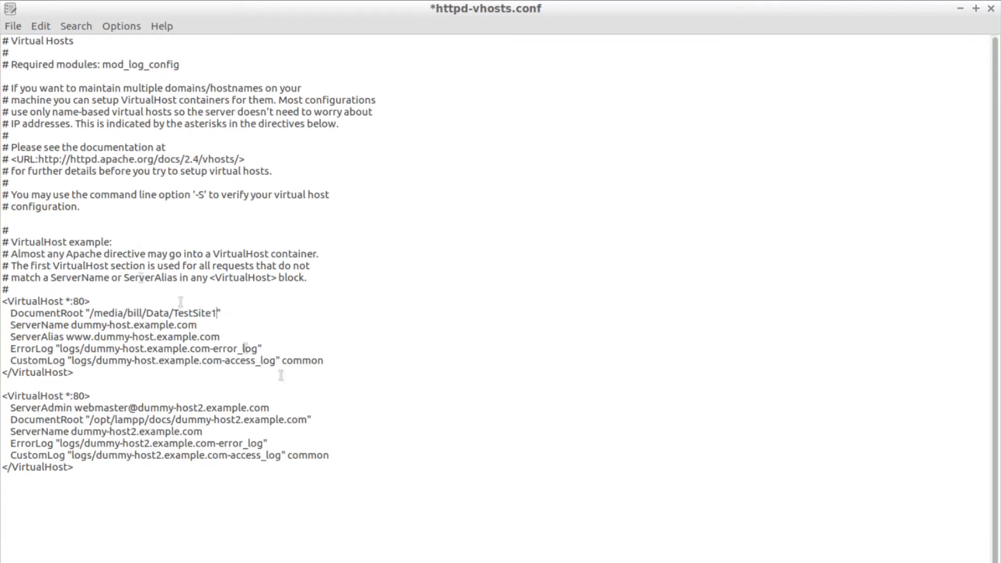
pyautogui.write('testsite.dev')
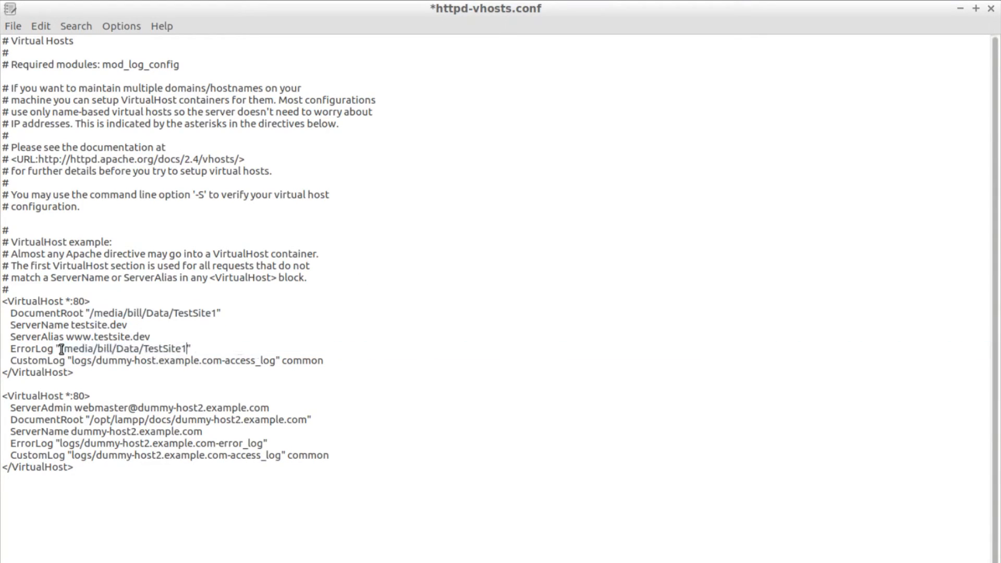
pyautogui.write('/logs/error')
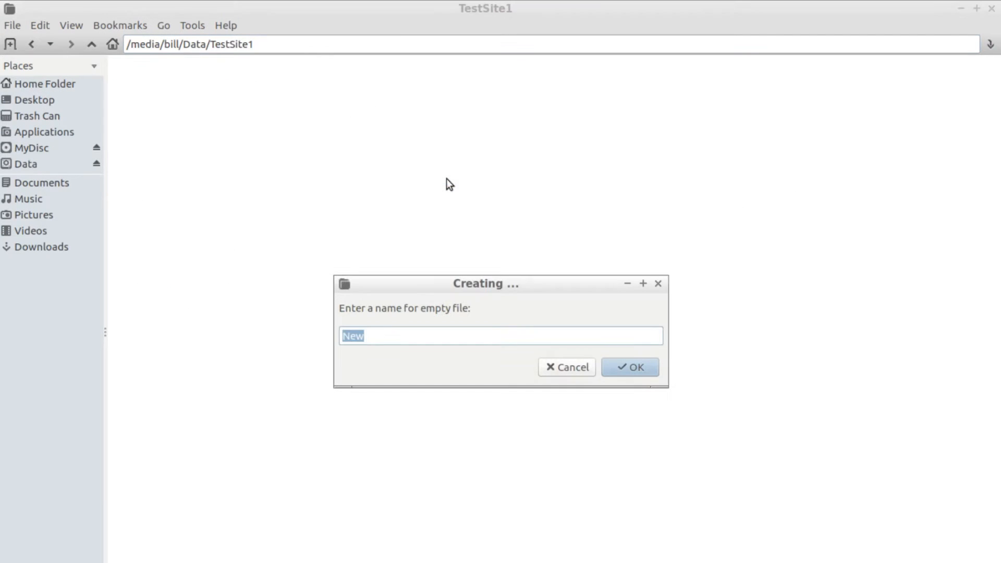
# - Create an empty index.html in TestSite1 and restart Apache from the XAMPP panel
pyautogui.write('index.html')
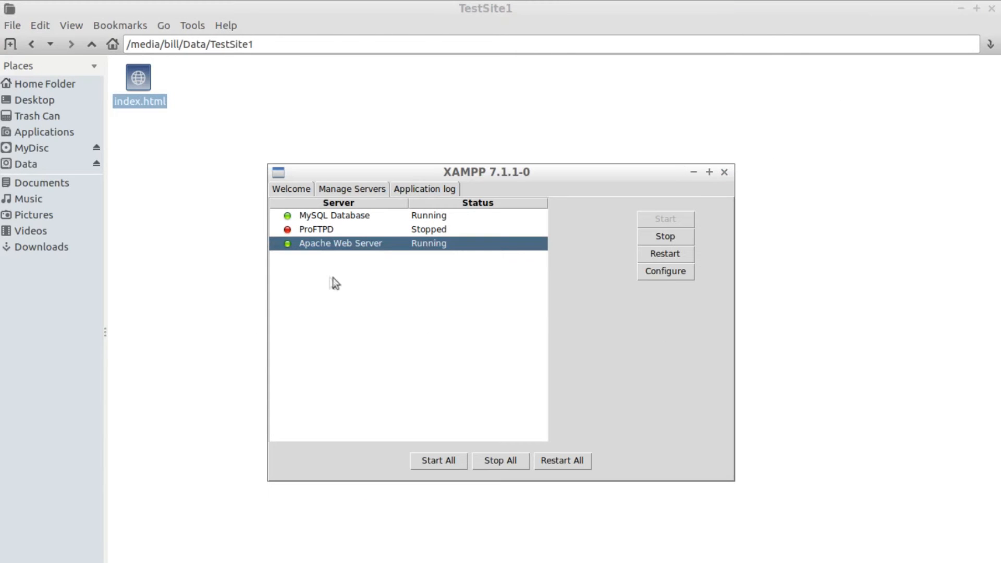
pyautogui.click(664, 253)
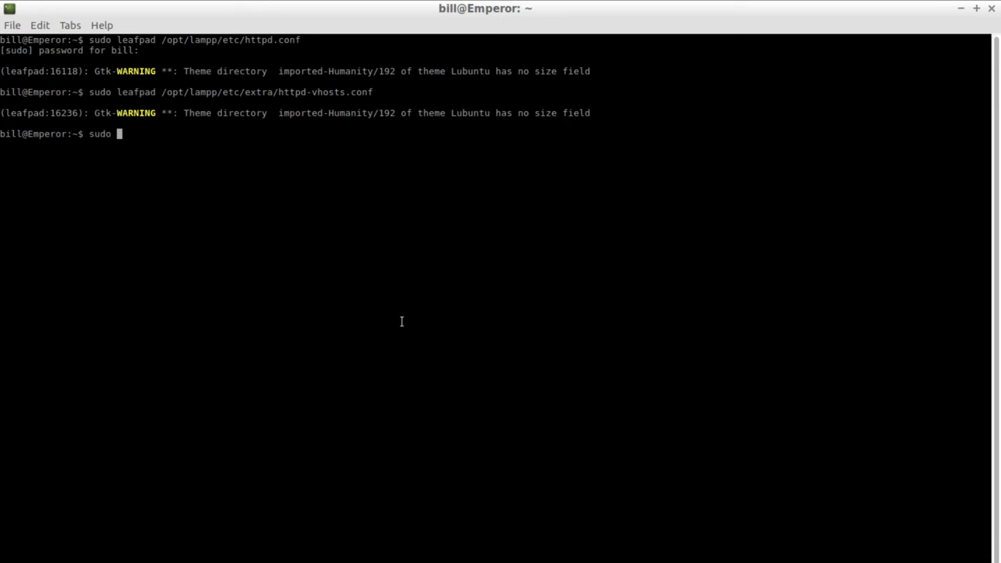
pyautogui.write('leafpad /etc/ho')
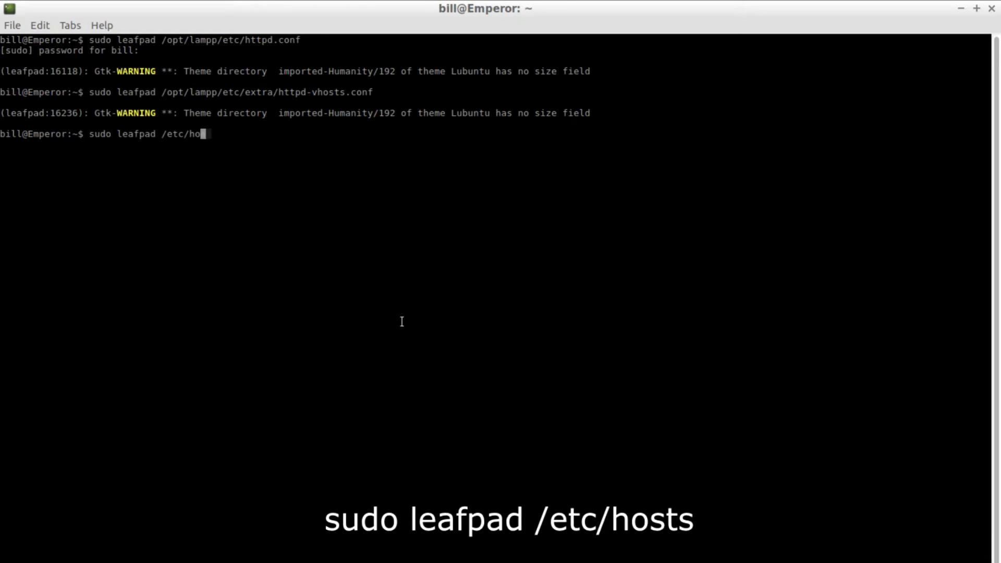
pyautogui.press('Return')
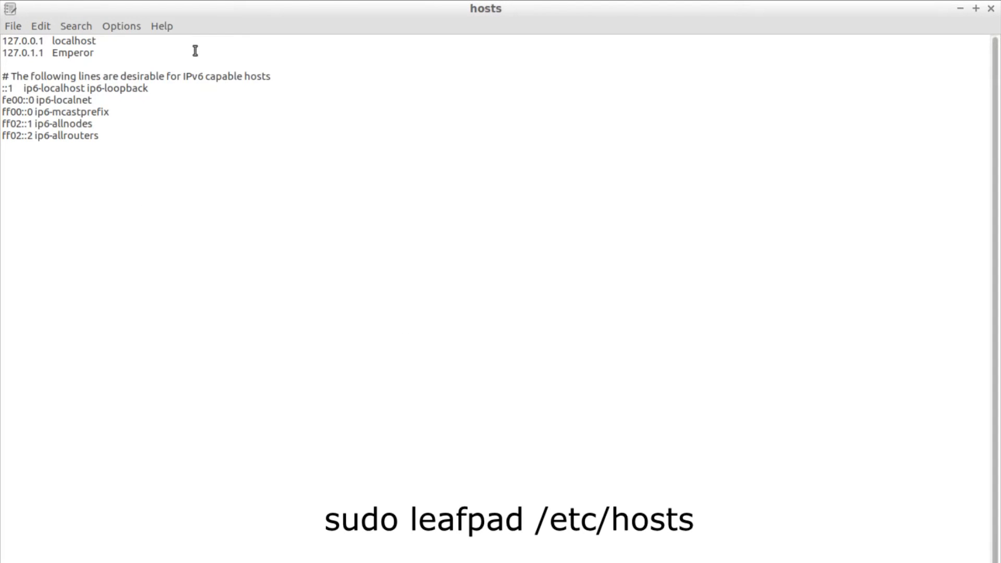
pyautogui.write('127.0.0.1')
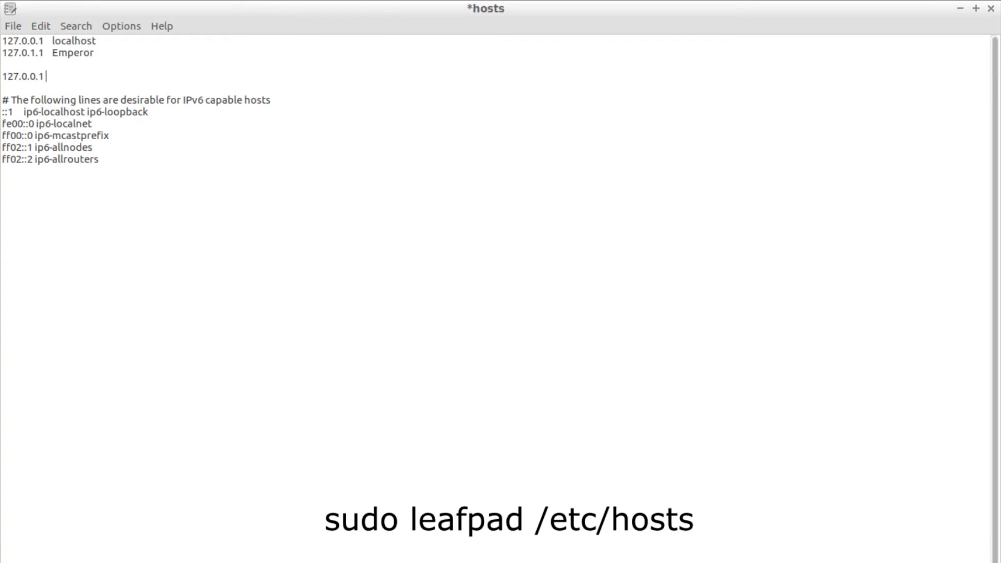
pyautogui.write('testsite.dev')
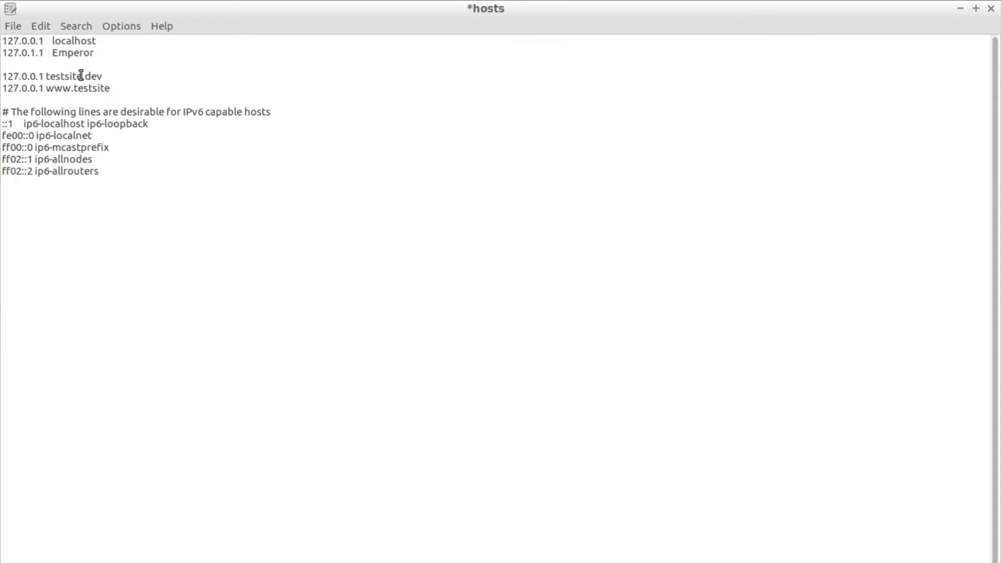
pyautogui.write('1')
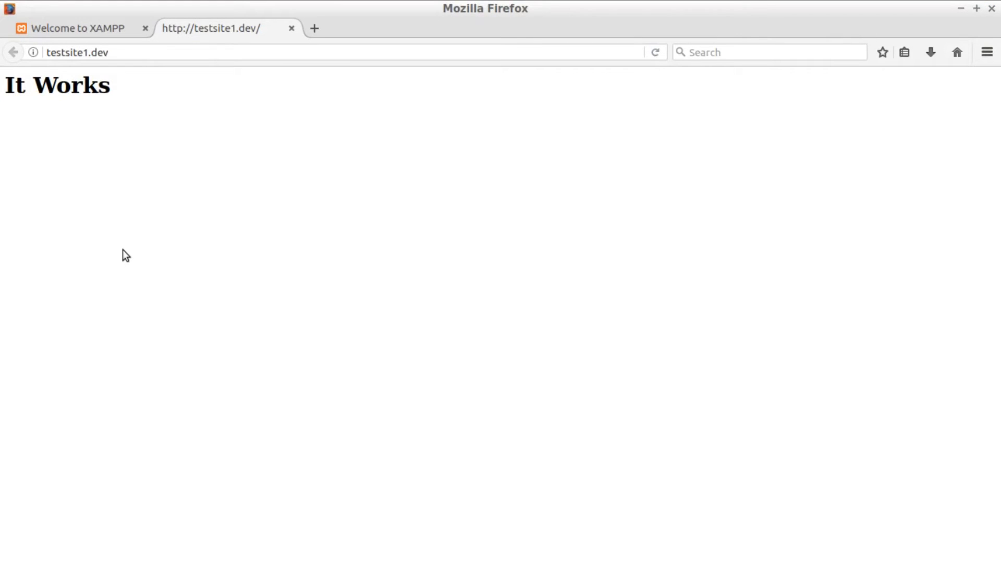
# - Compare the localhost XAMPP welcome tab with testsite1.dev's Error 403 Access forbidden page
pyautogui.click(70, 29)
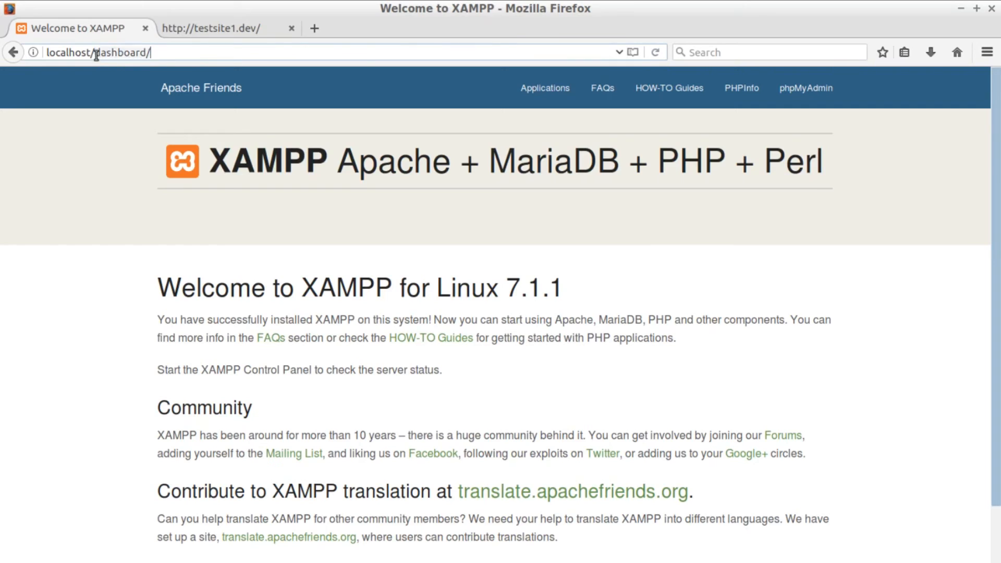
pyautogui.click(214, 28)
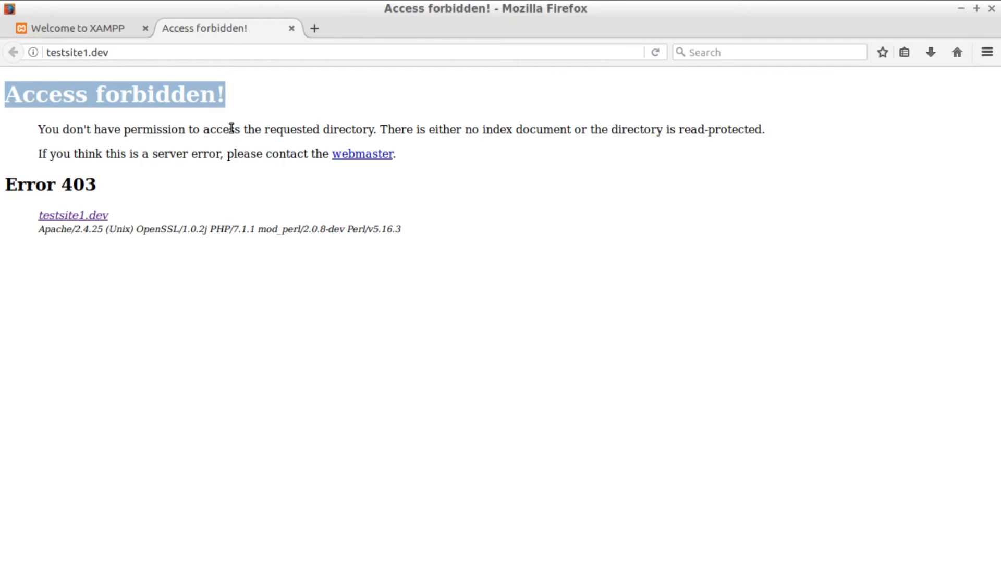
pyautogui.click(313, 195)
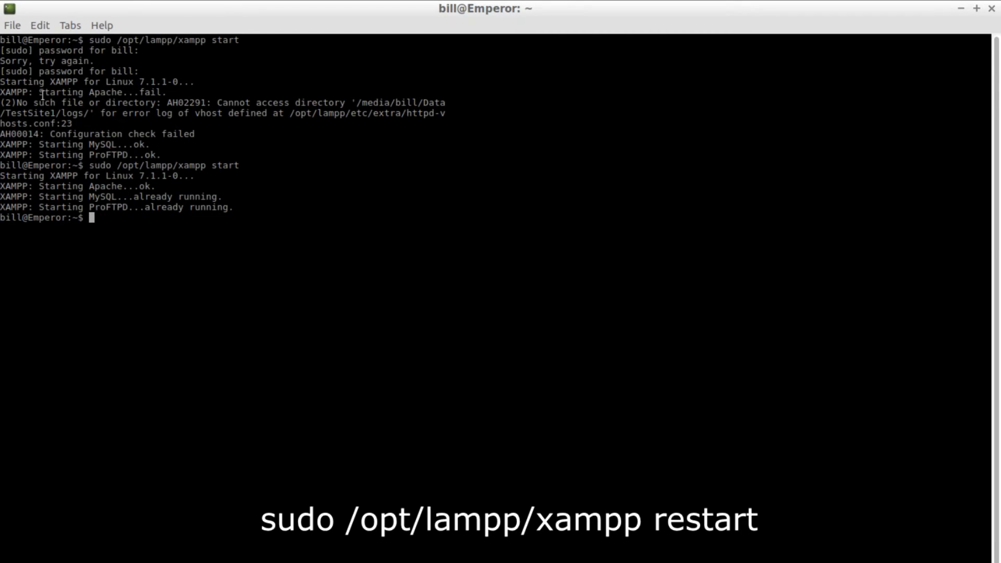
# - Reload the testsite1.dev address after restarting XAMPP so Apache starts ok
pyautogui.doubleClick(150, 92)
pyautogui.write('testsite1')
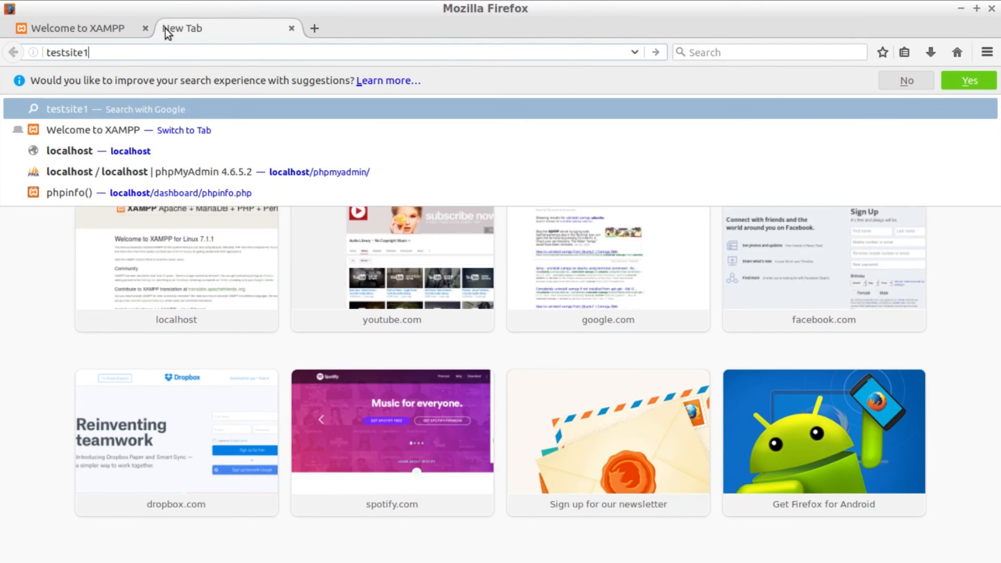
pyautogui.press('Return')
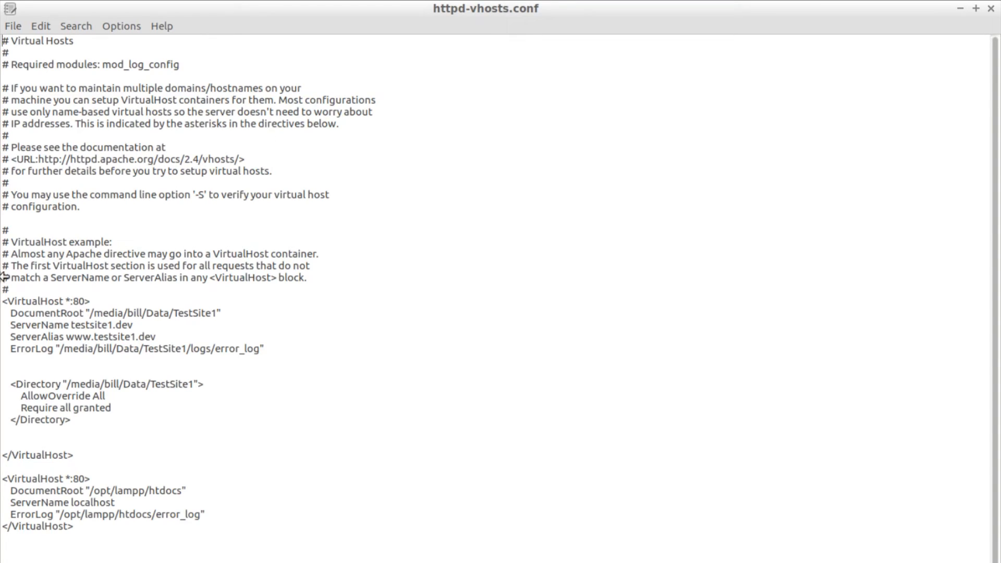
# - Select the TestSite1 VirtualHost lines to add a Directory block with Require all granted and a localhost htdocs host
pyautogui.moveTo(12, 384); pyautogui.dragTo(70, 420)
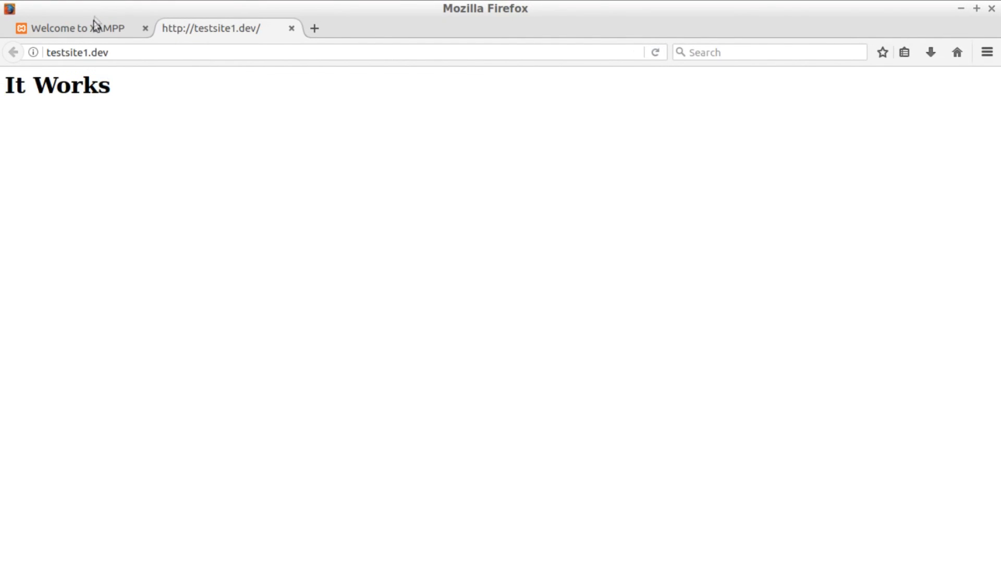
# - Switch to the localhost tab to confirm the Welcome to XAMPP dashboard still loads
pyautogui.click(70, 28)
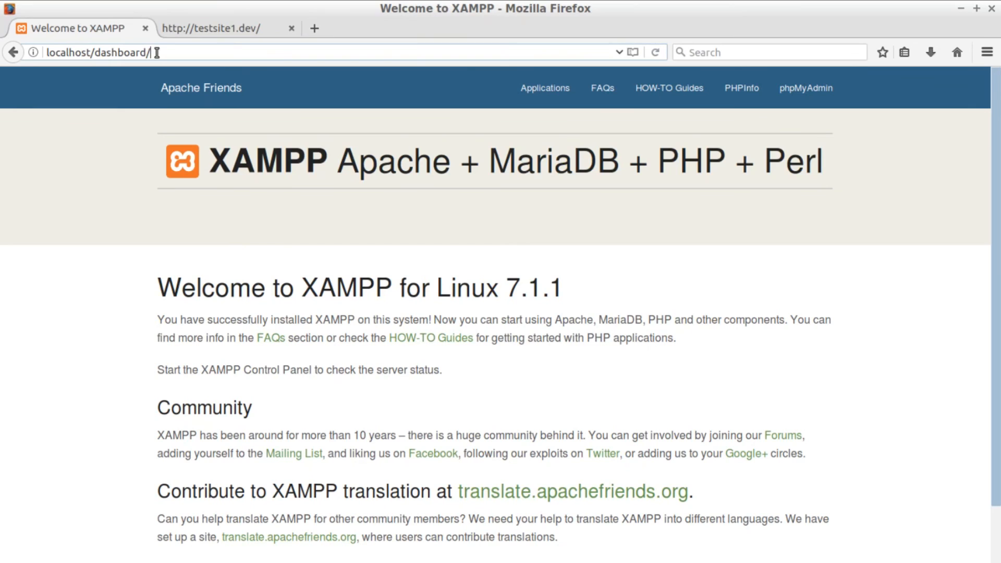